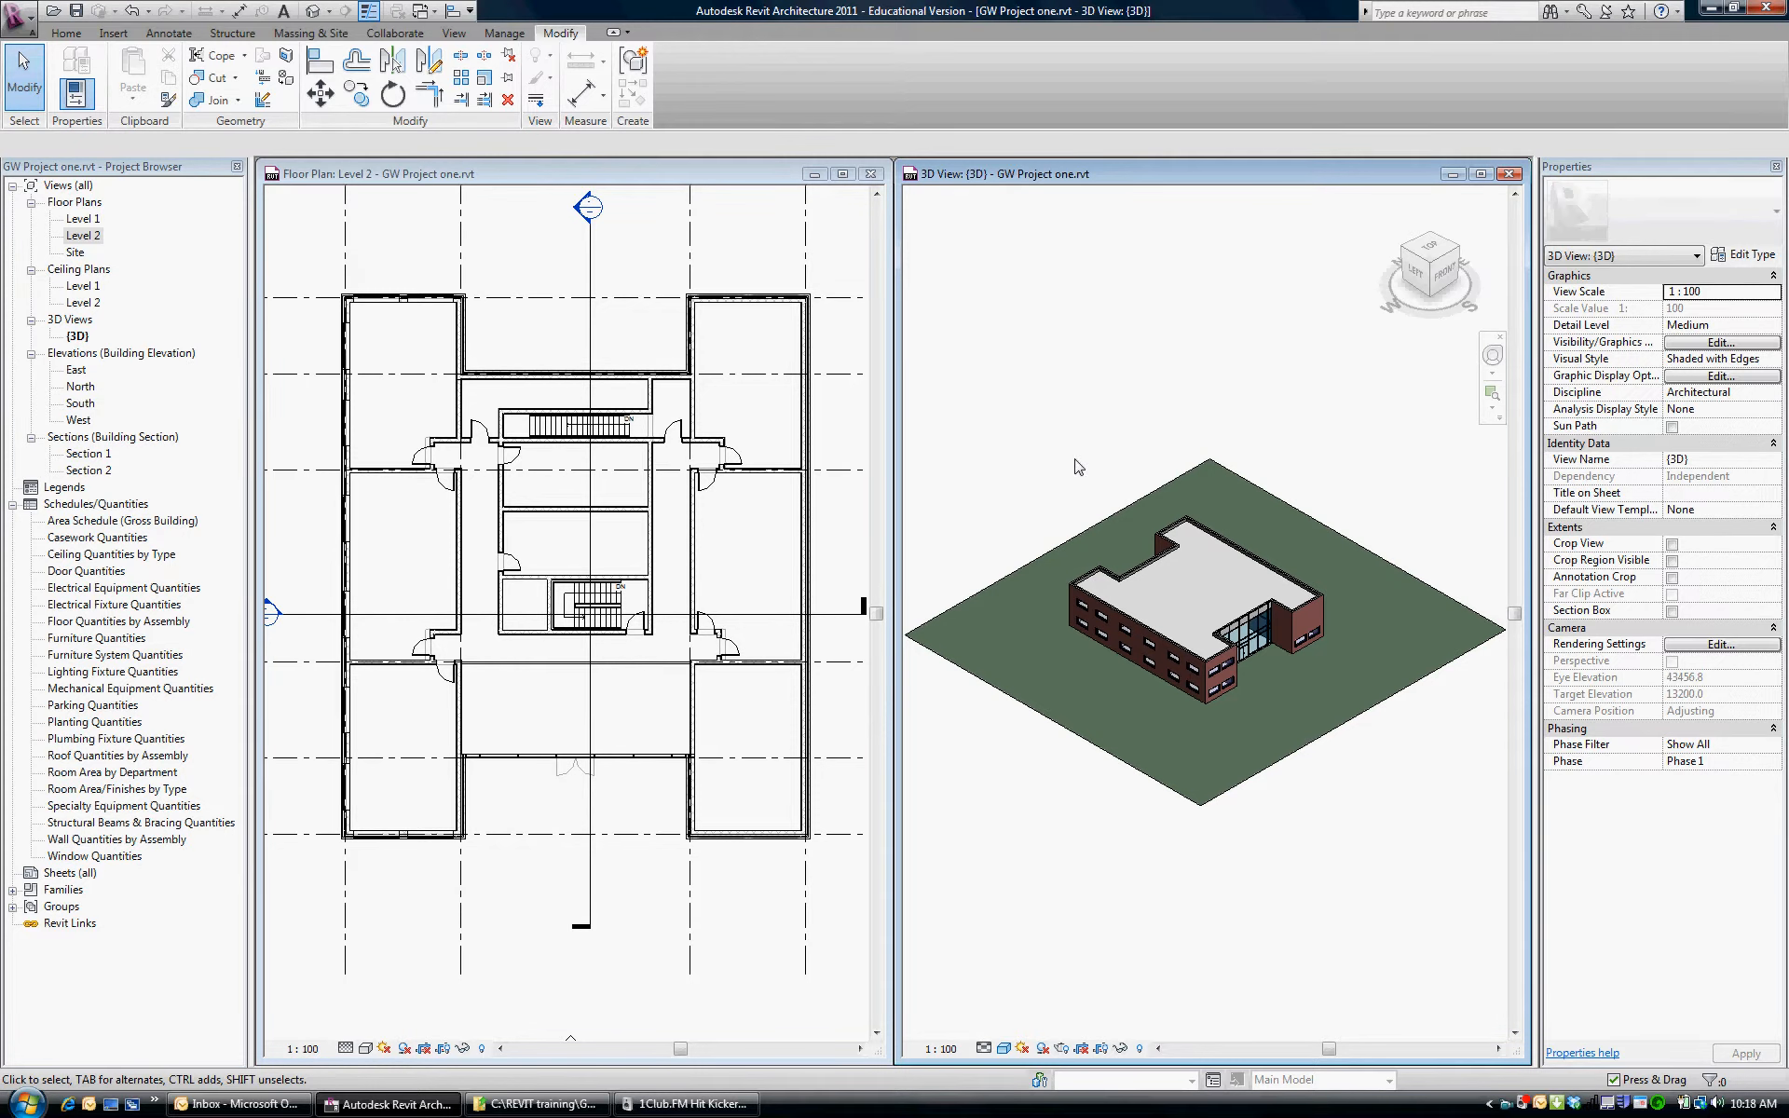
mouse_move(1269, 723)
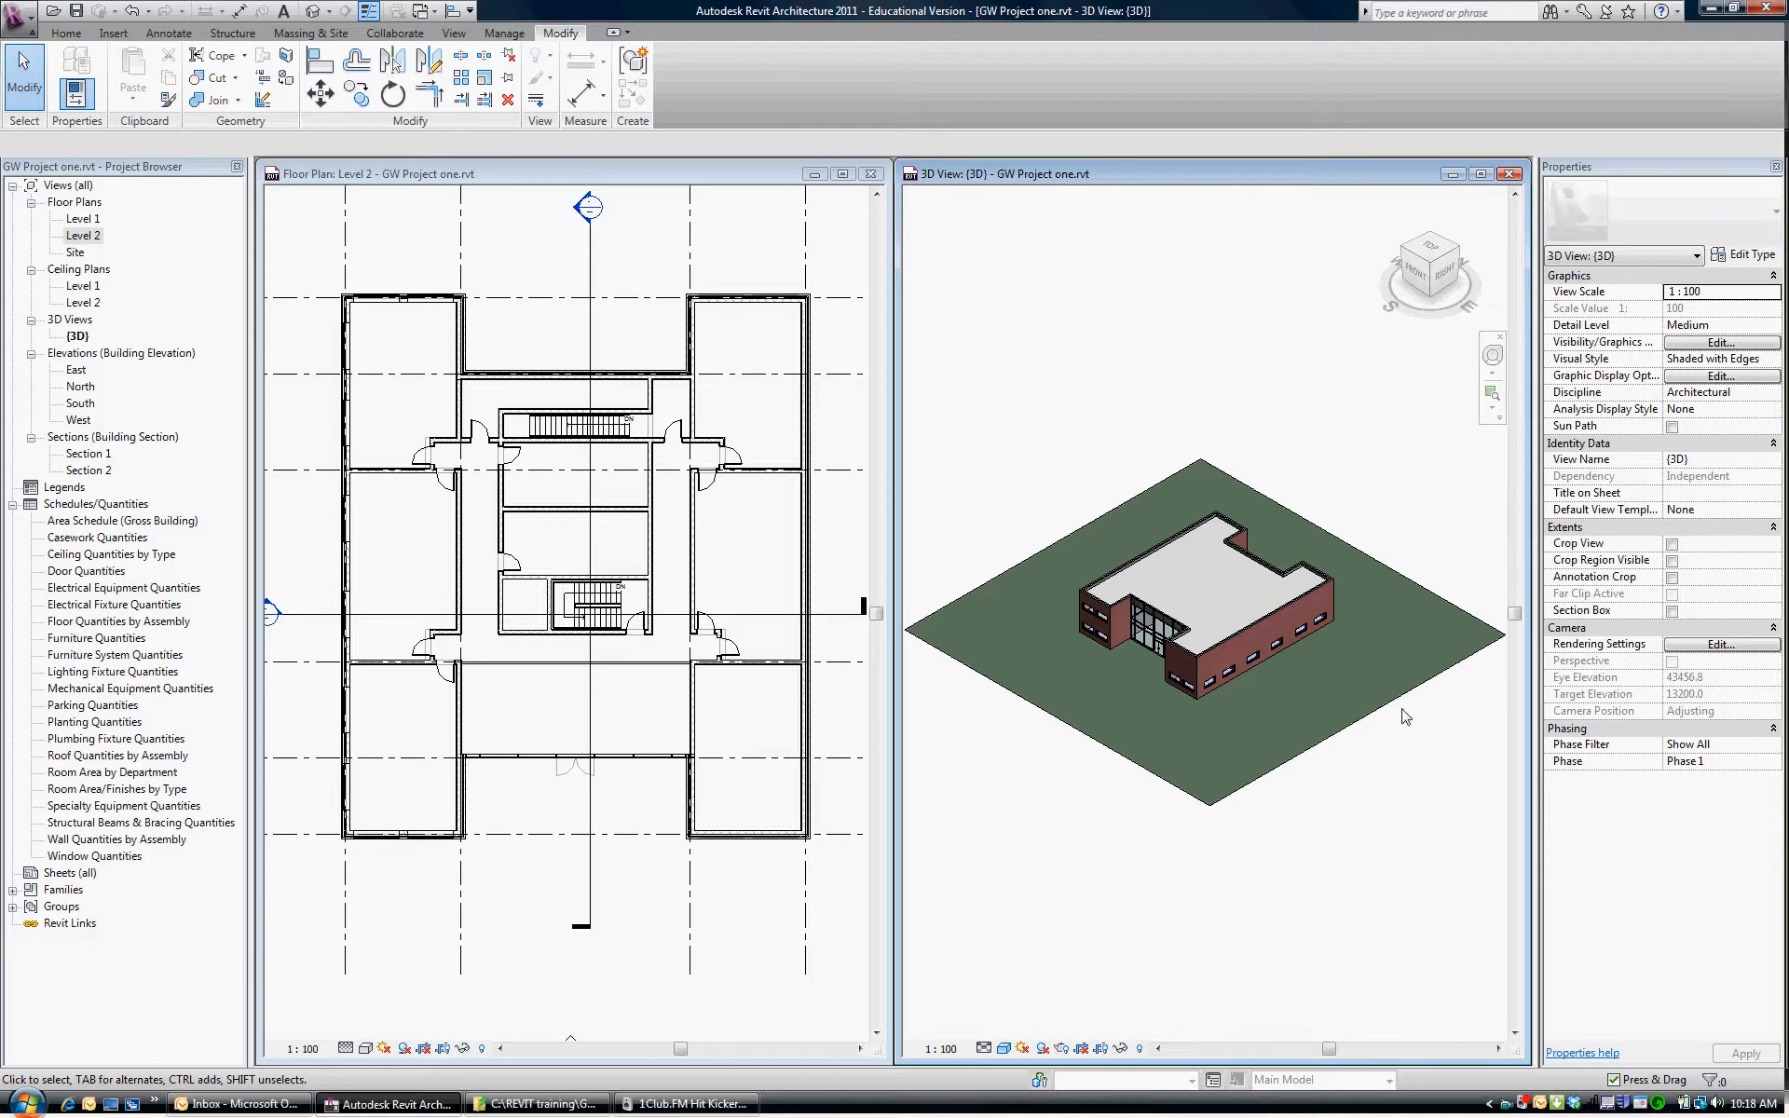
mouse_move(1220, 764)
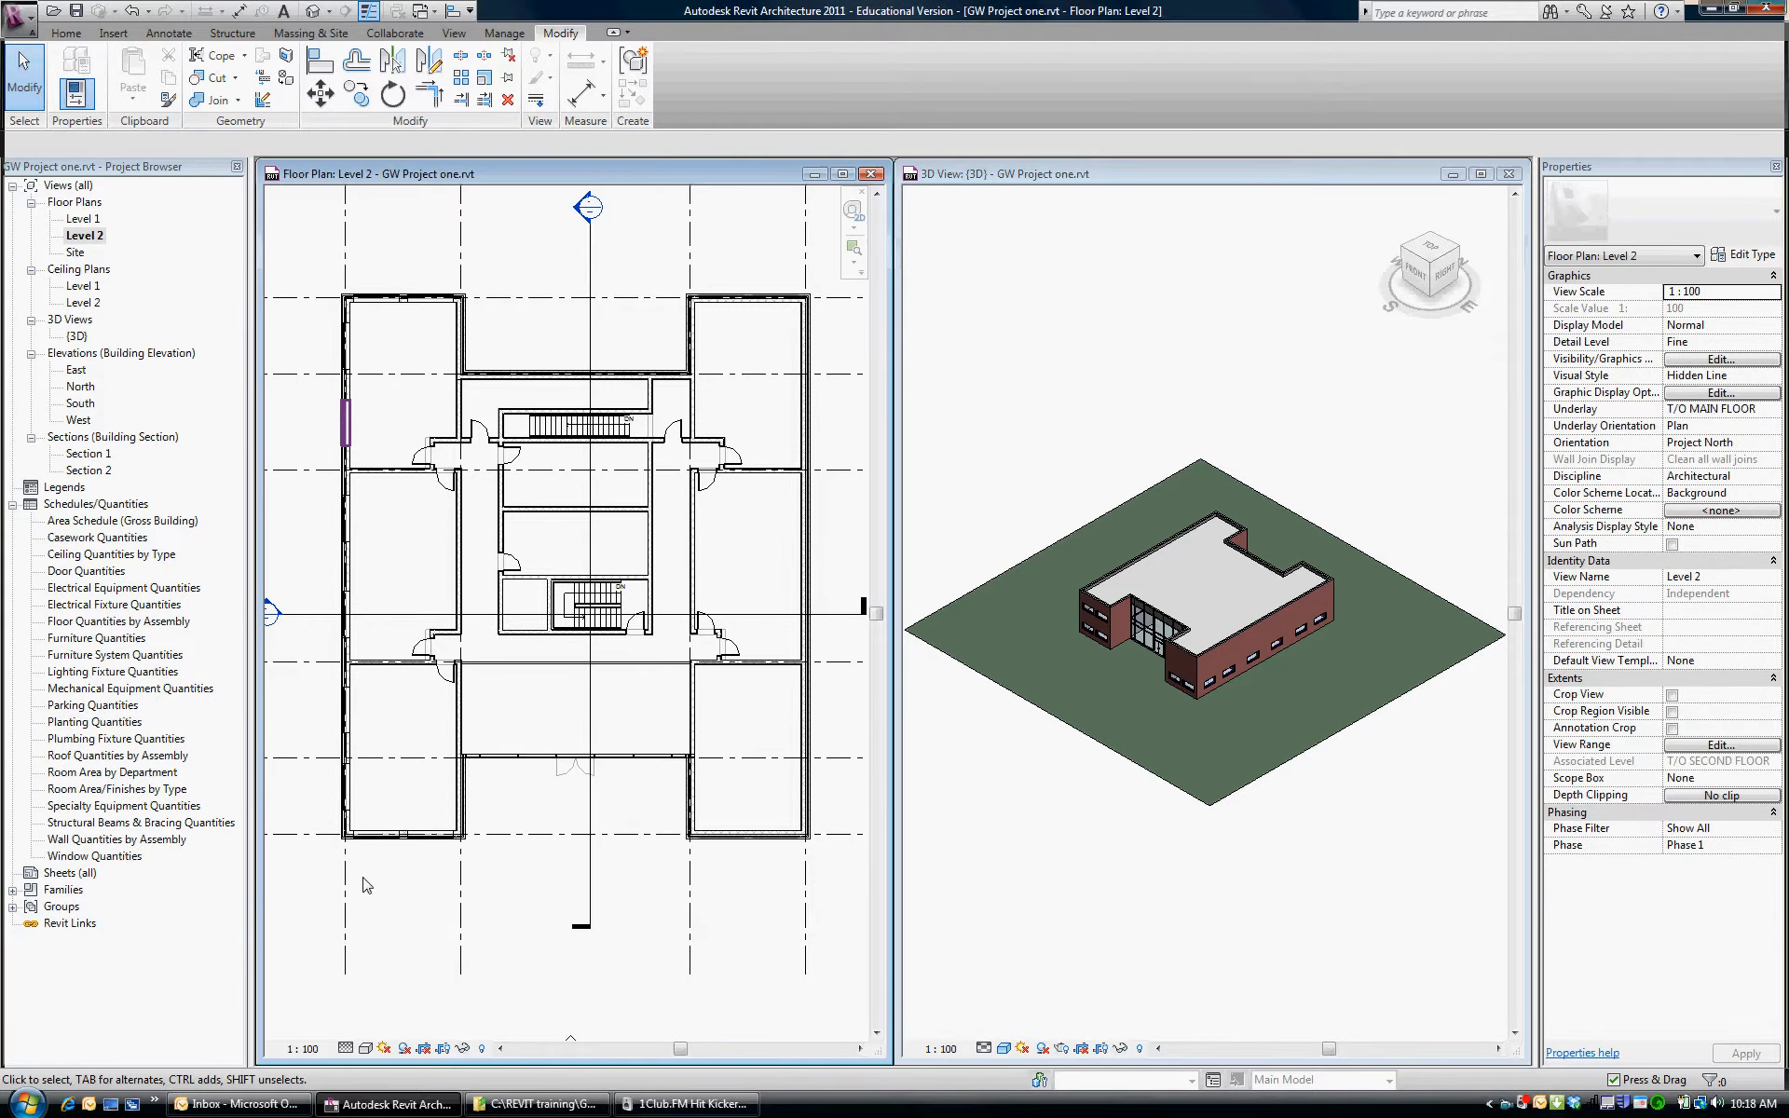
Select all ten matching second-storey windows of the left wing via Select All Instances, Visible in View
click(428, 833)
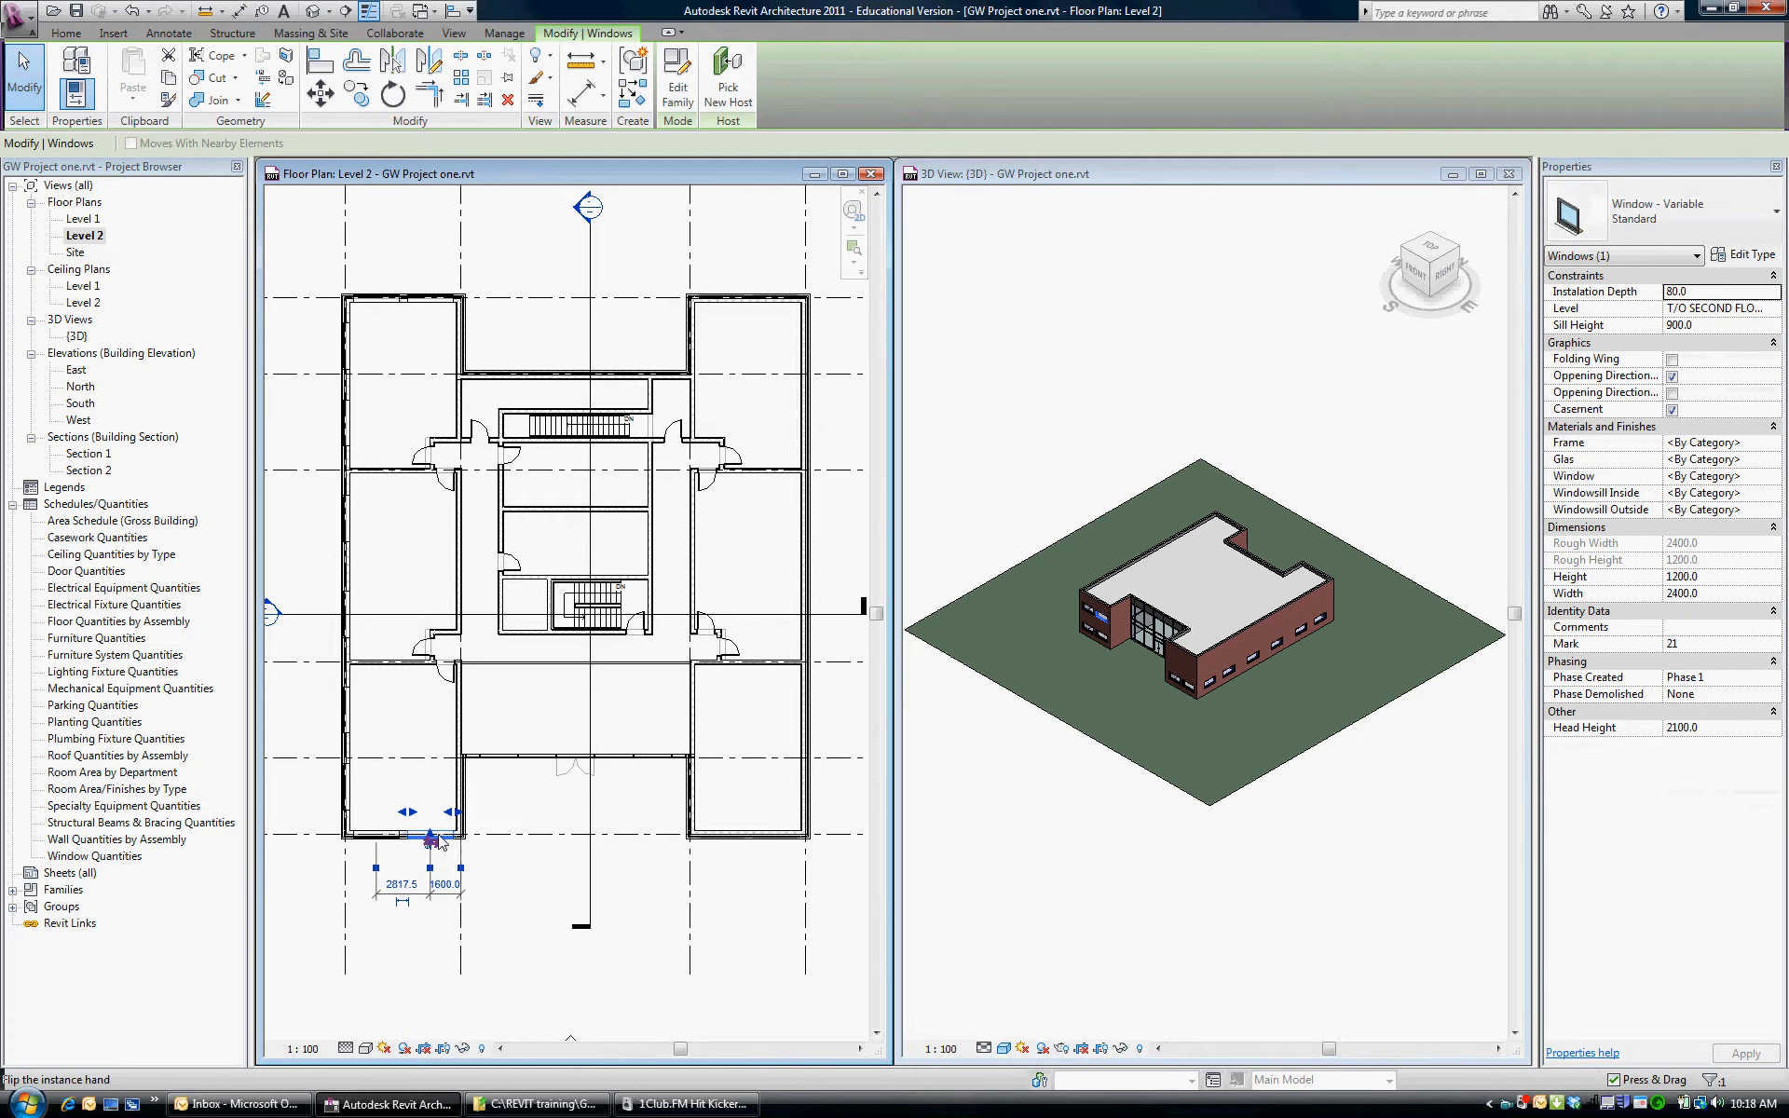
right_click(430, 838)
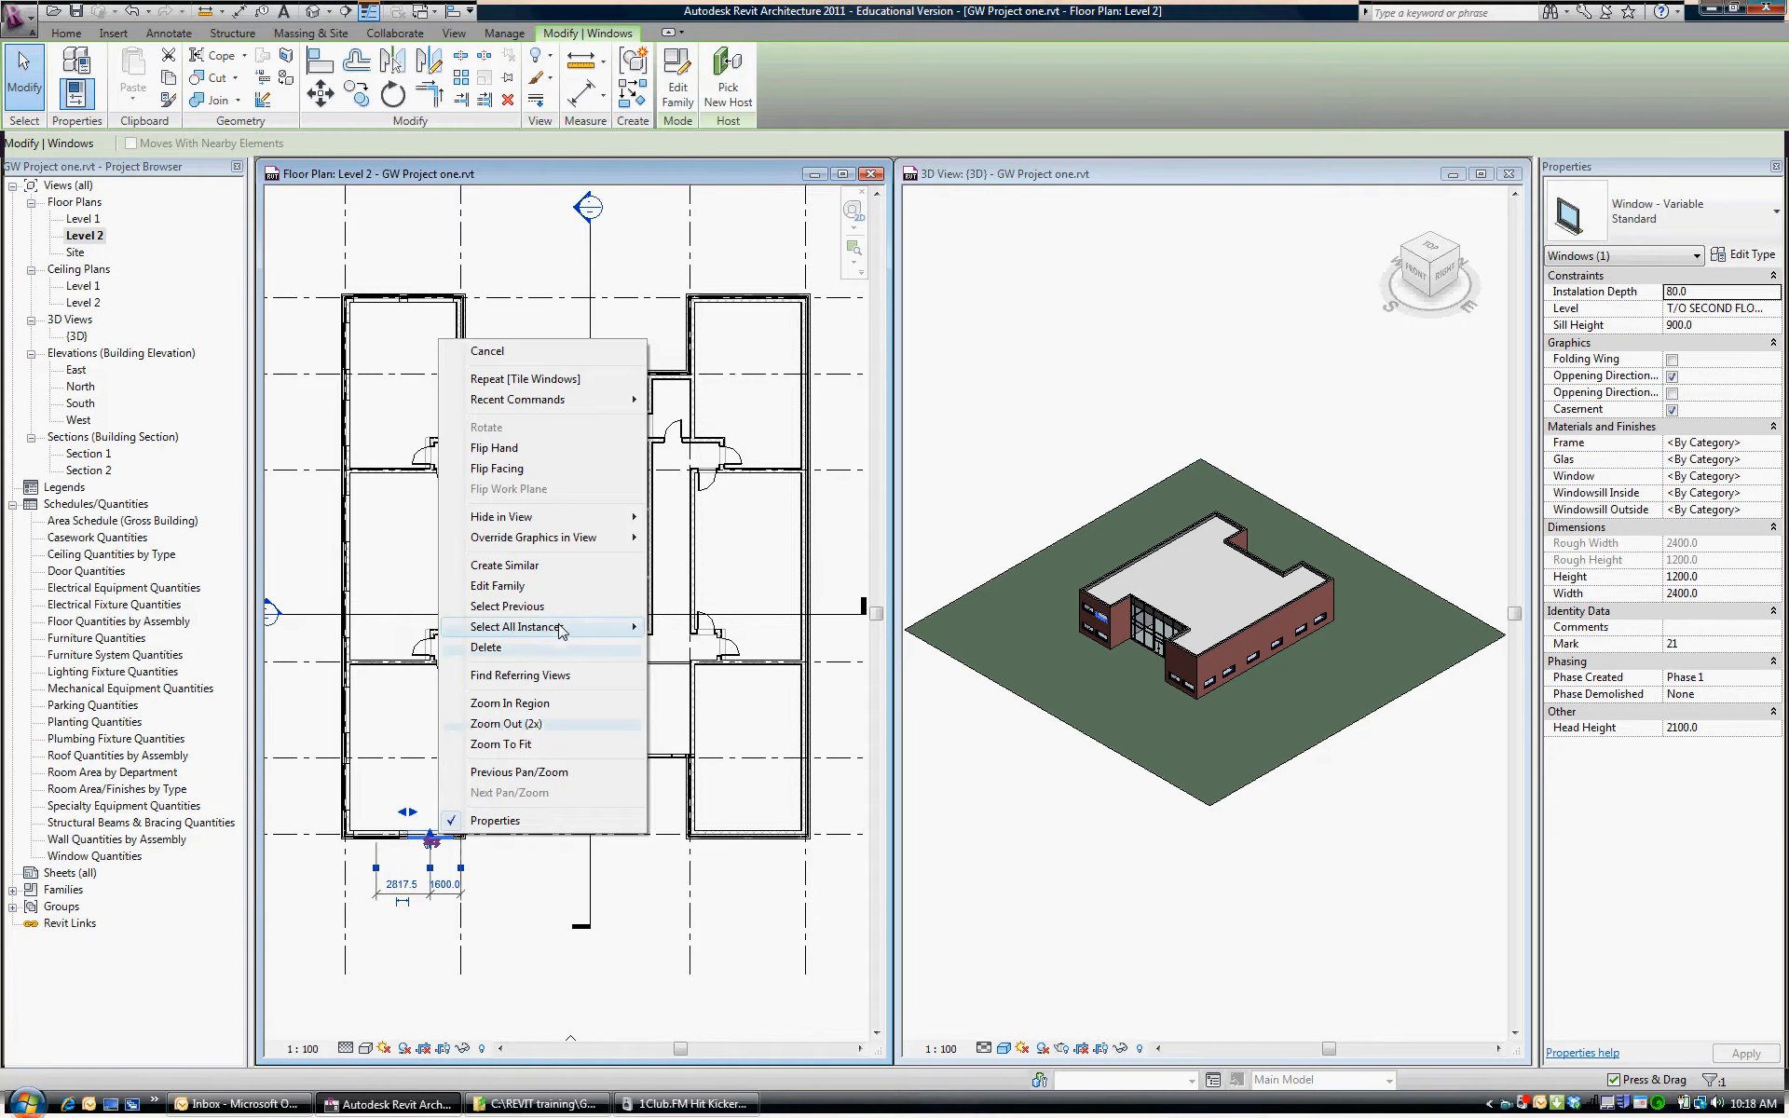
mouse_move(518, 626)
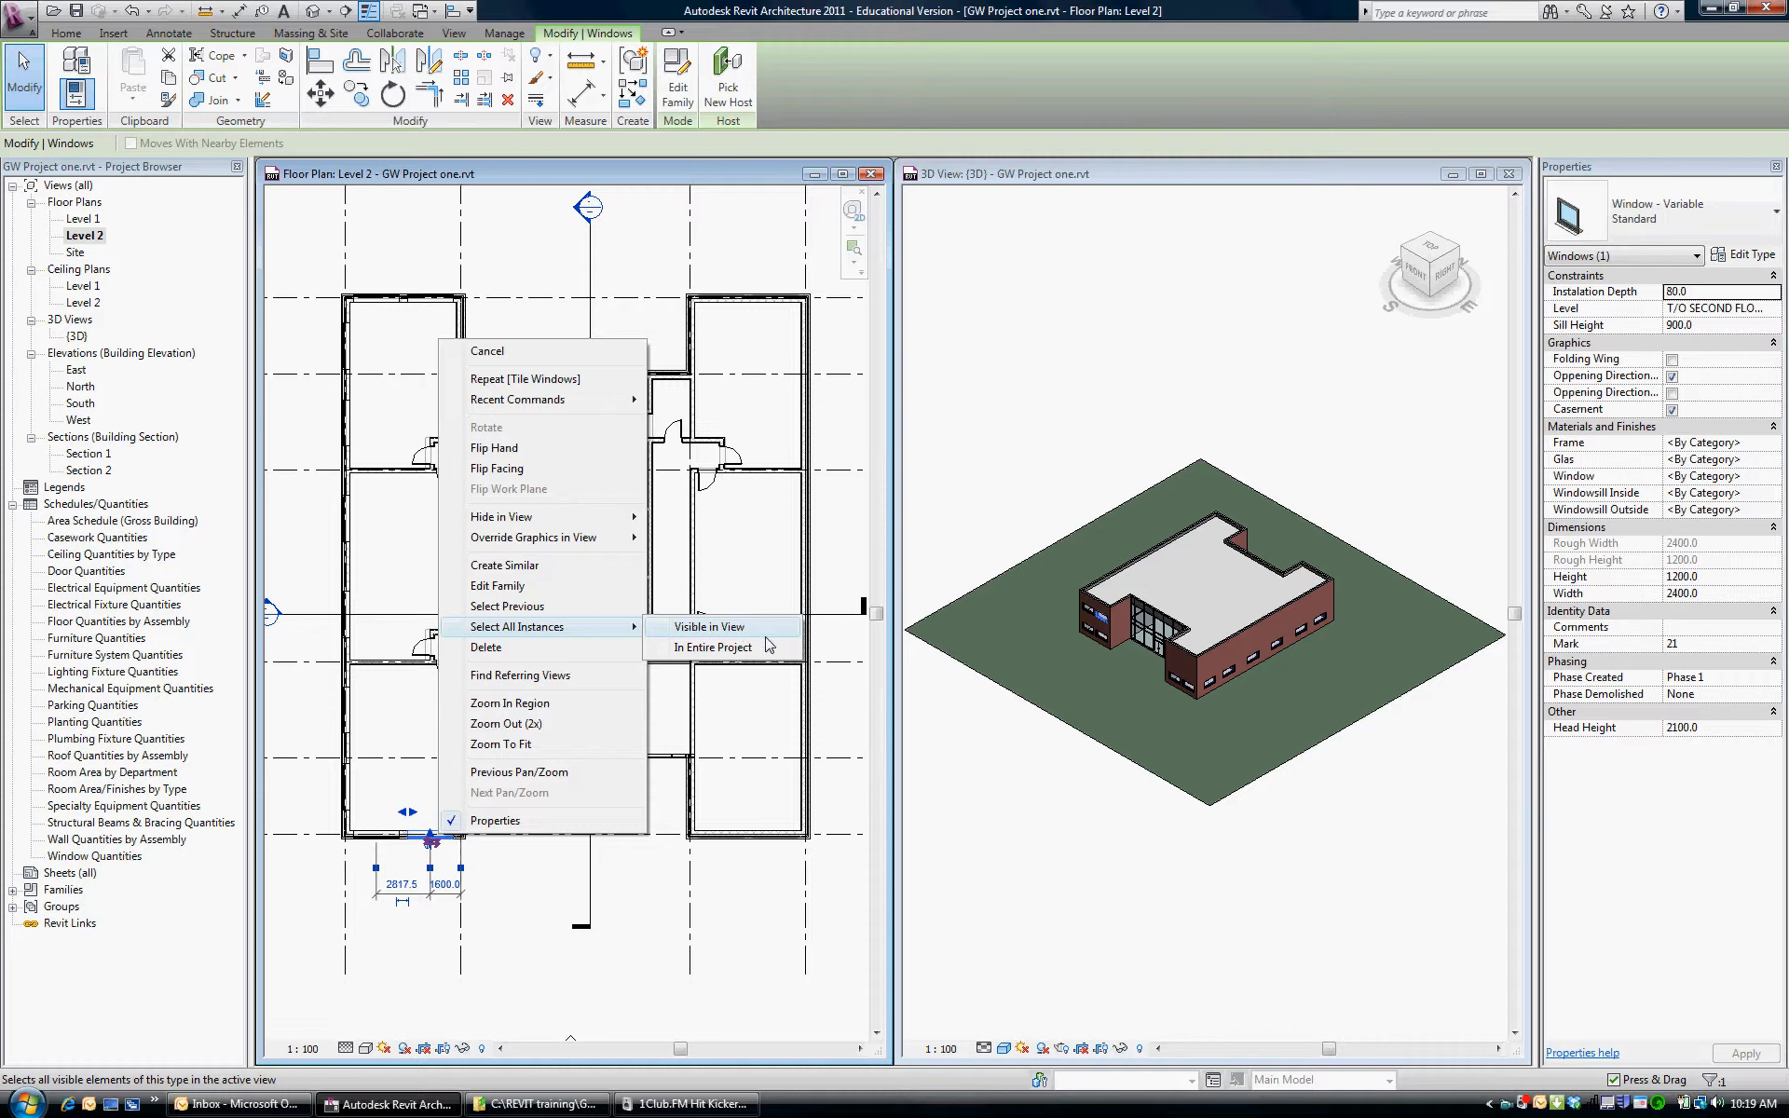
mouse_move(713, 646)
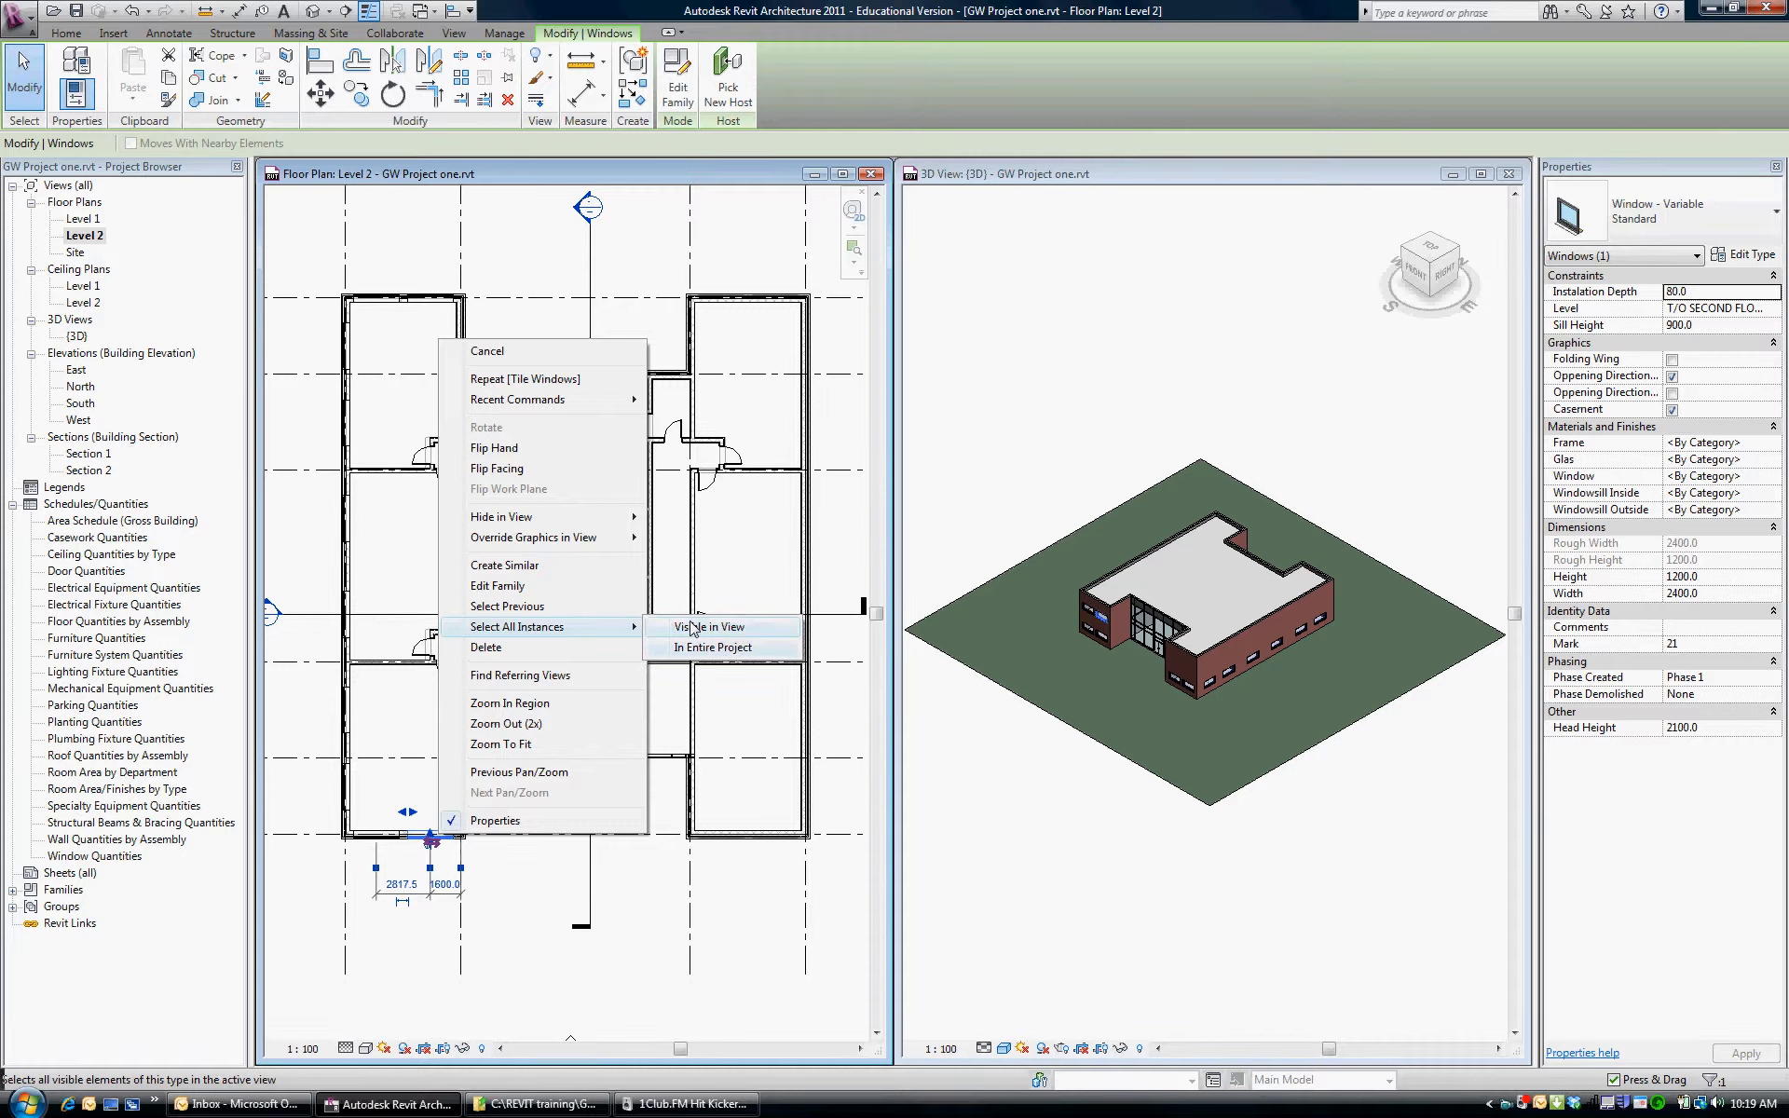
click(710, 646)
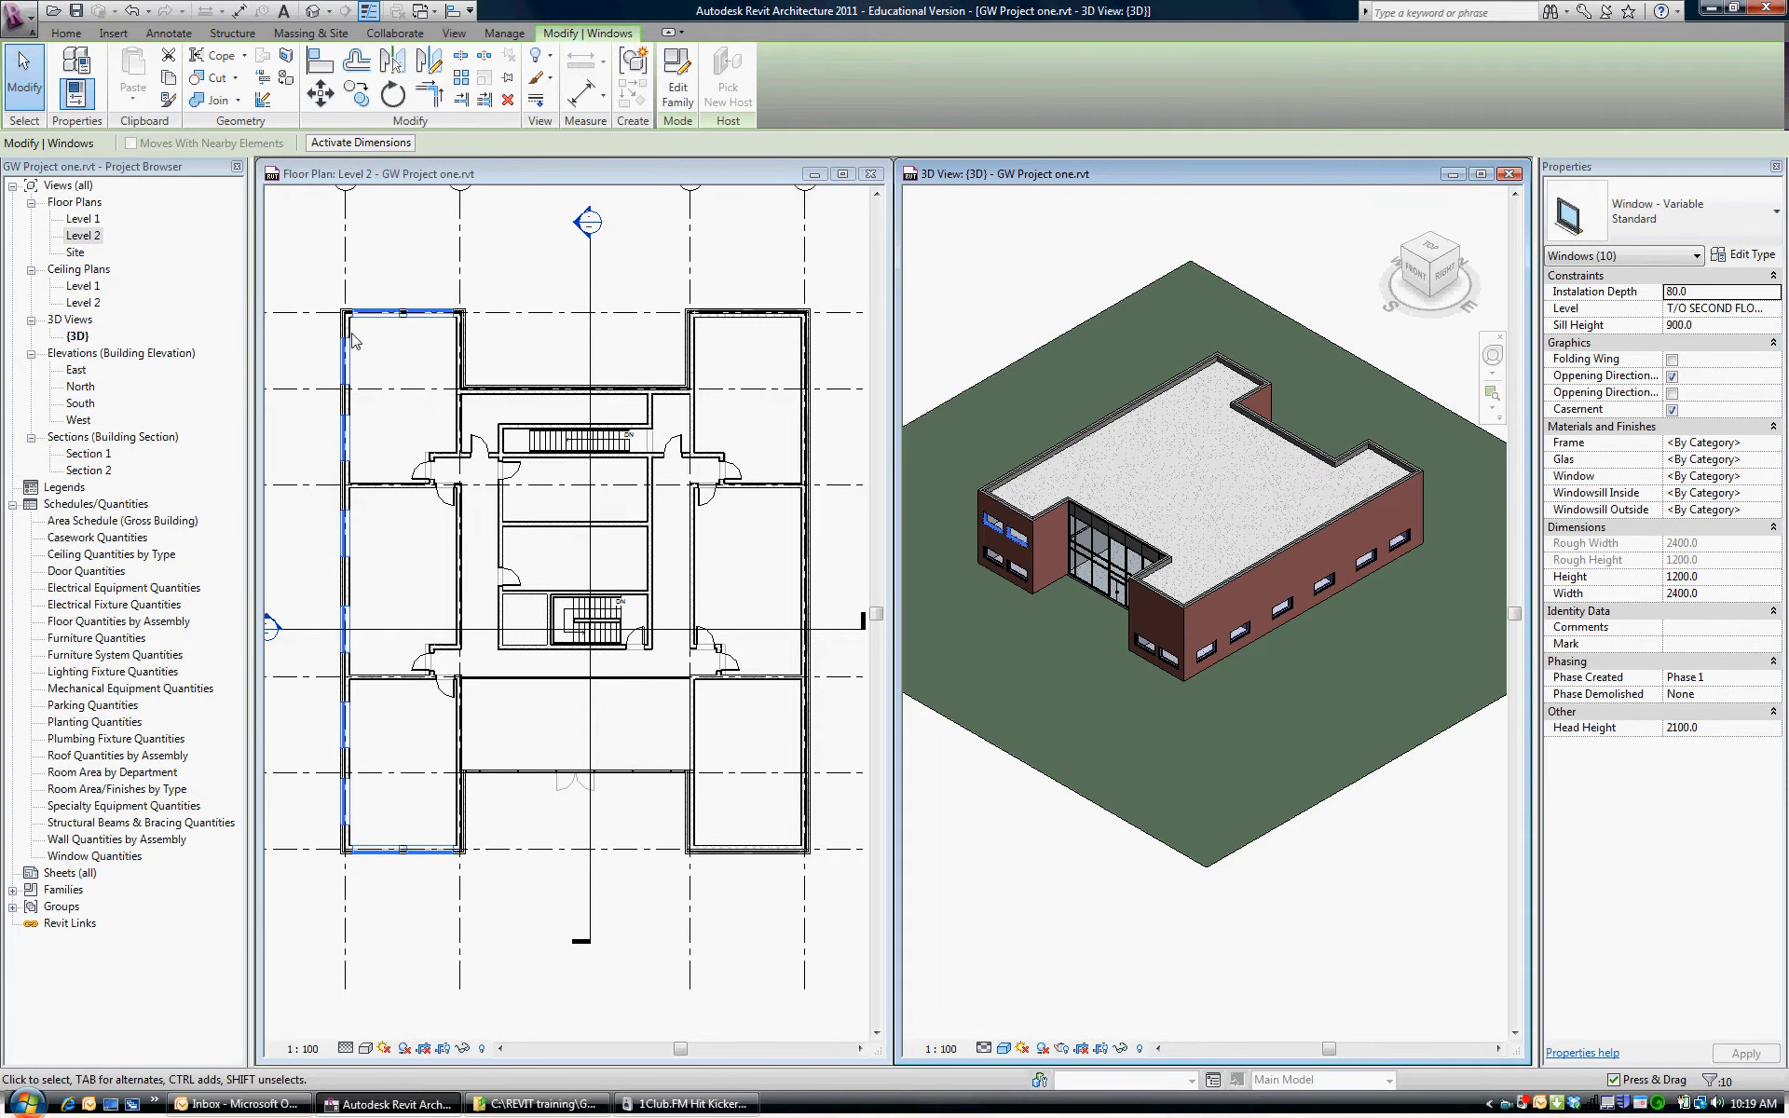
mouse_move(510, 911)
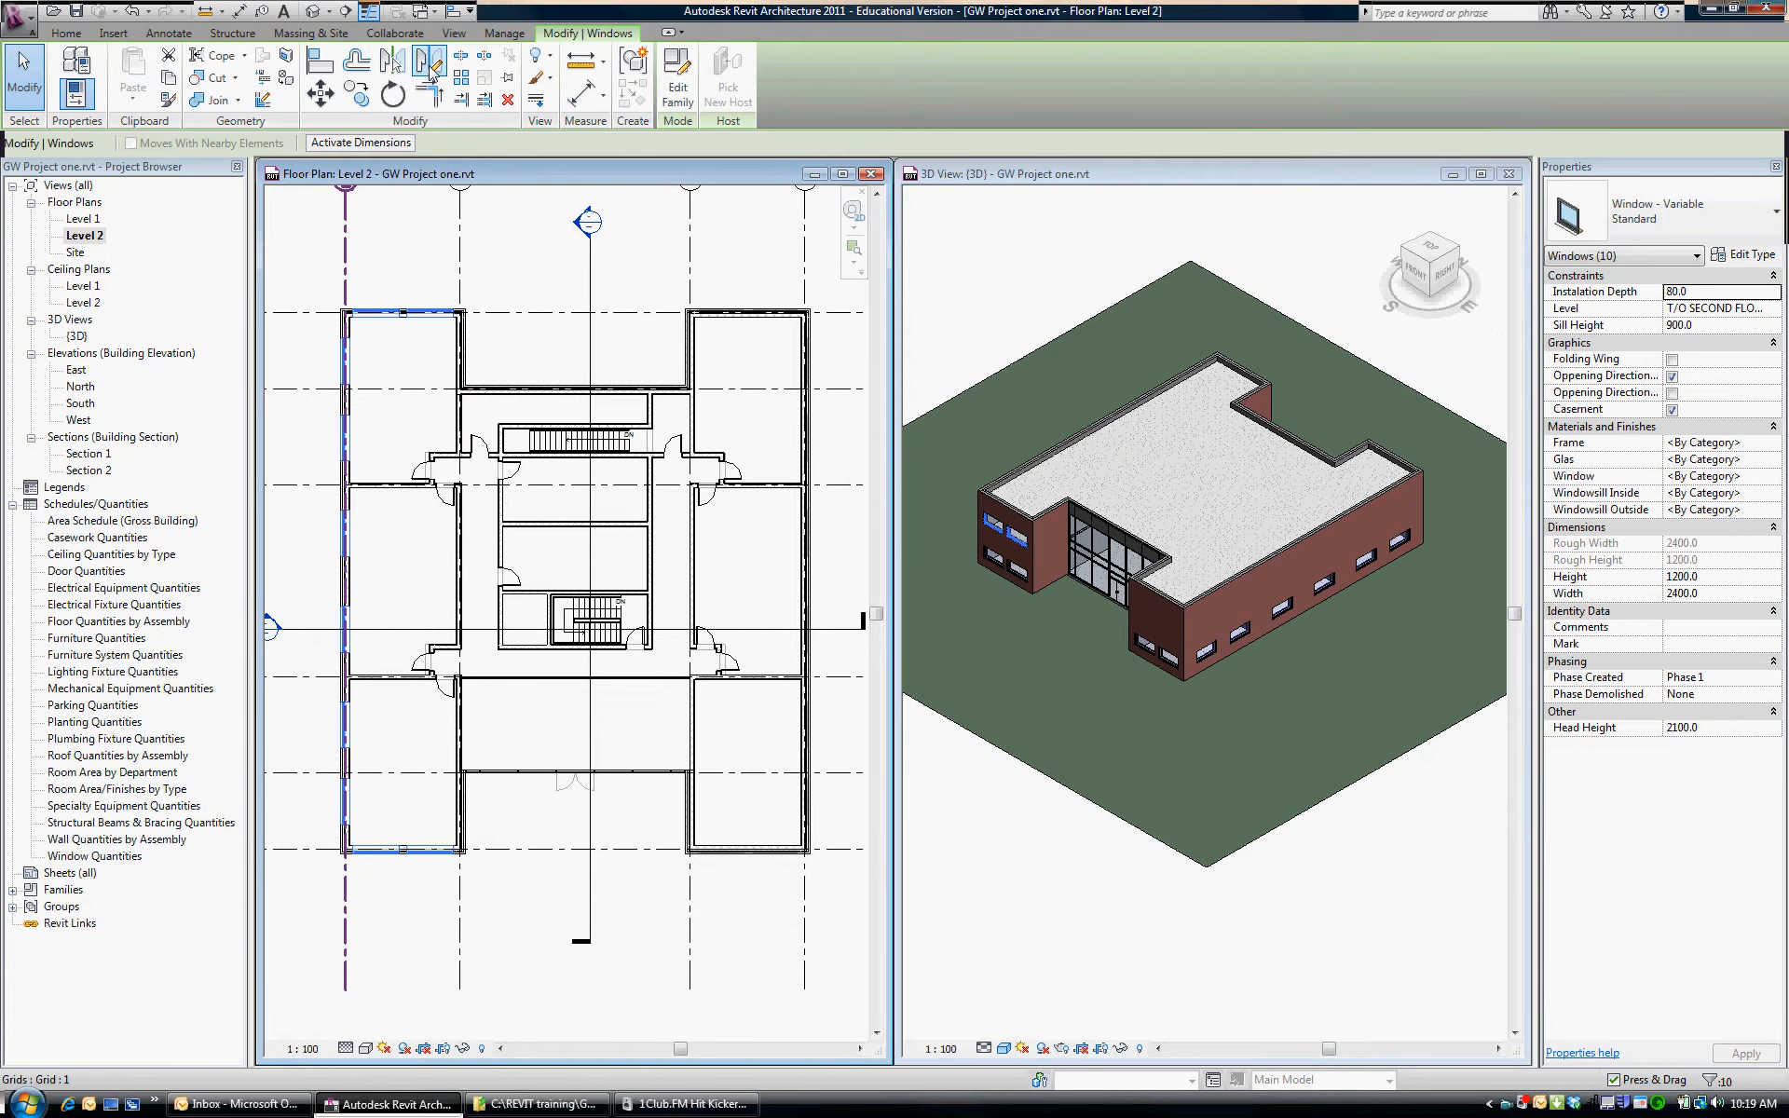
mouse_move(426, 61)
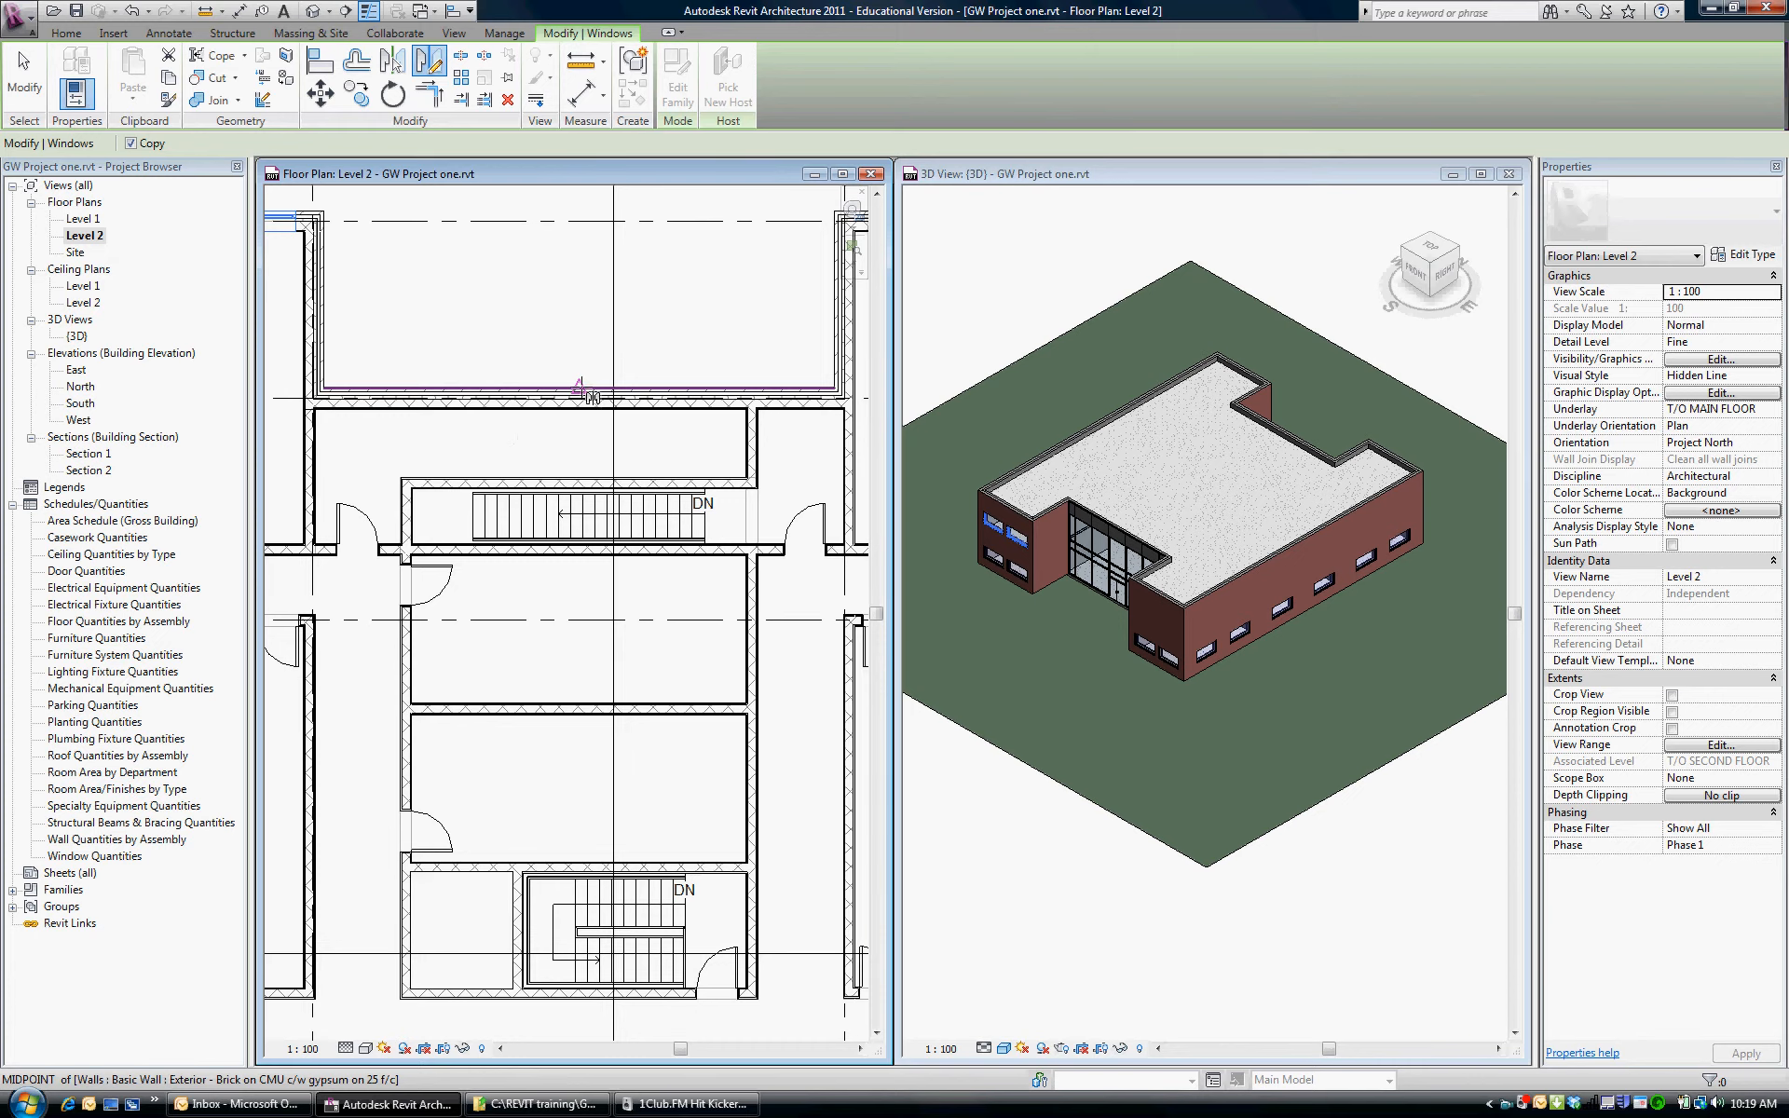
mouse_move(580, 268)
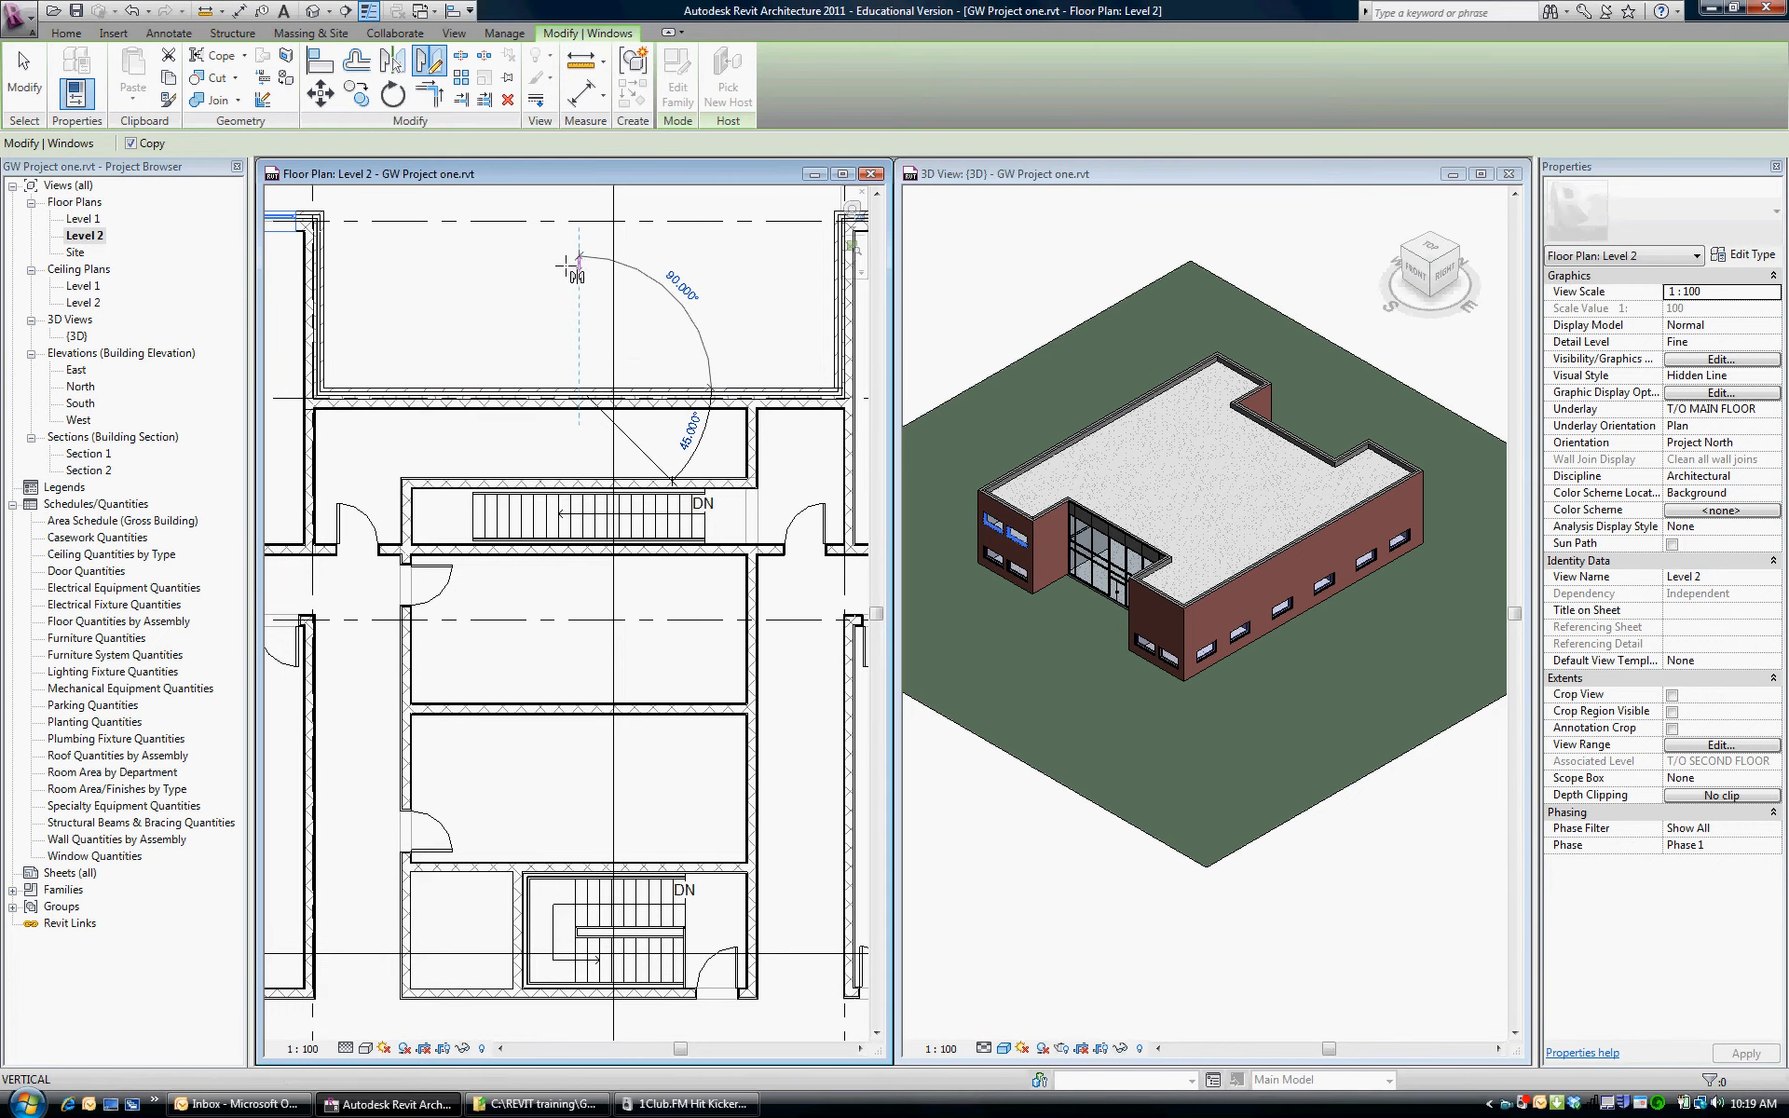